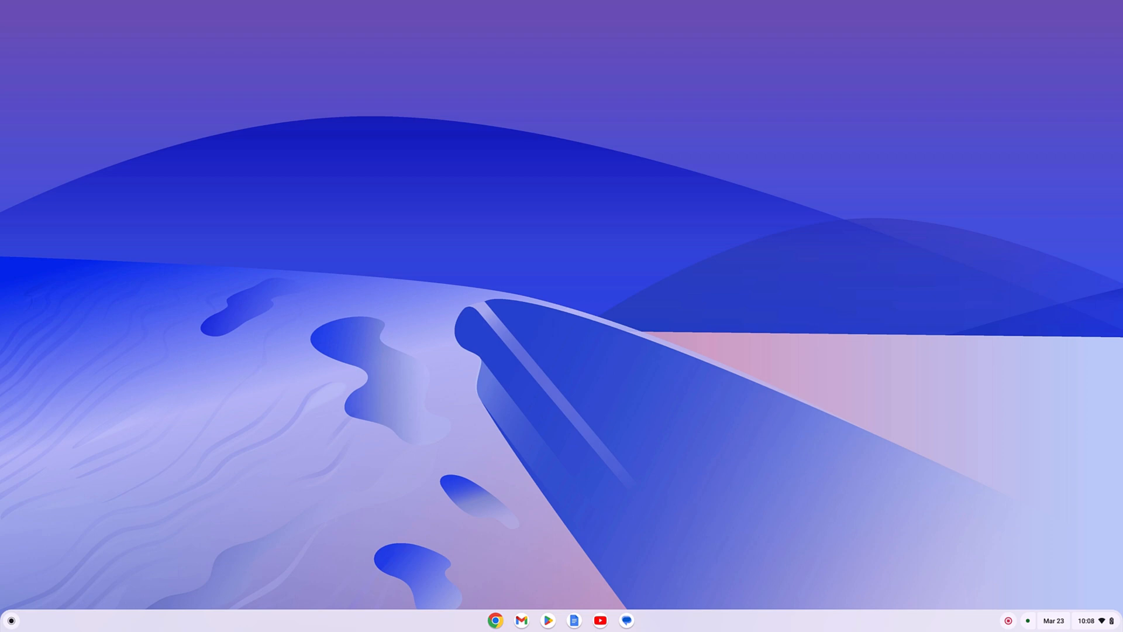
pyautogui.moveTo(105, 544)
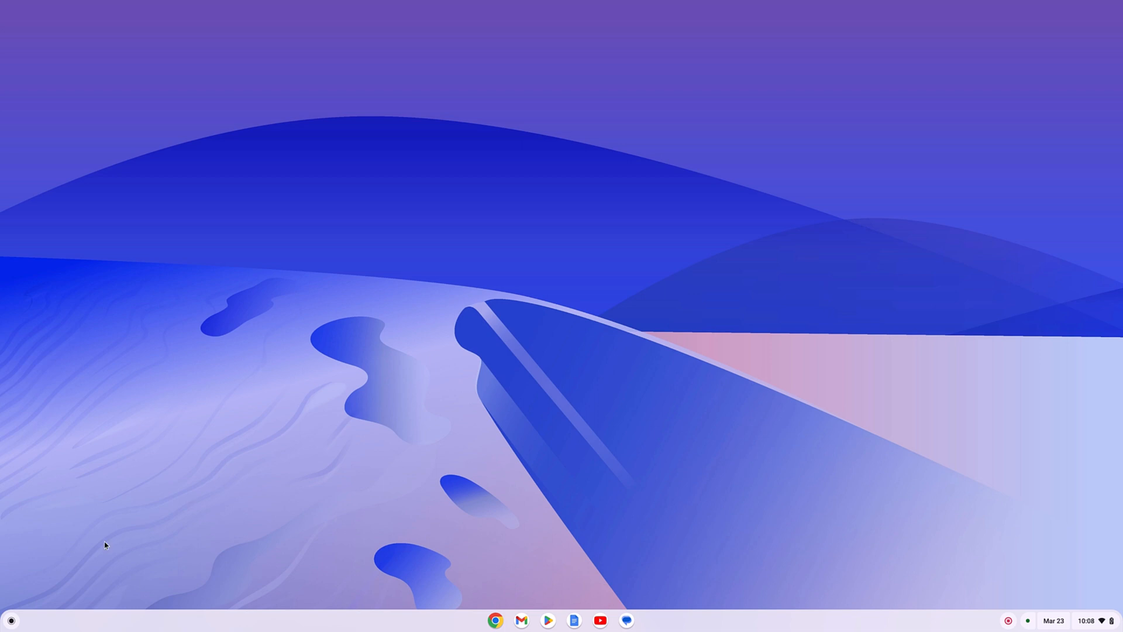
# Look at the Developers section under Advanced settings, then close the Settings window.
pyautogui.click(11, 620)
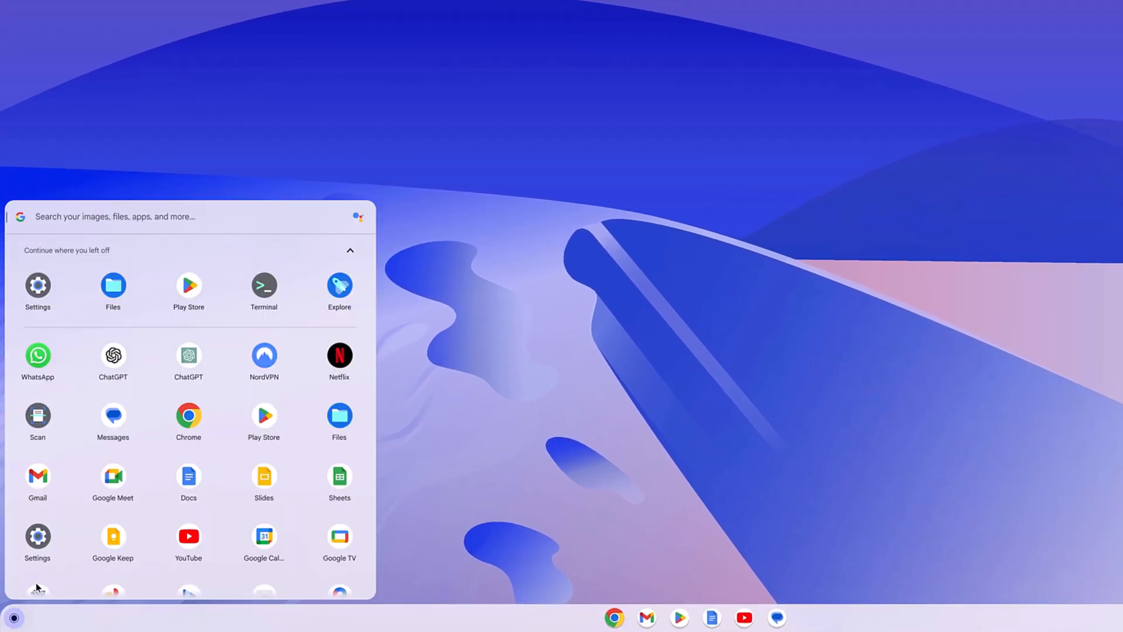
pyautogui.moveTo(38, 536)
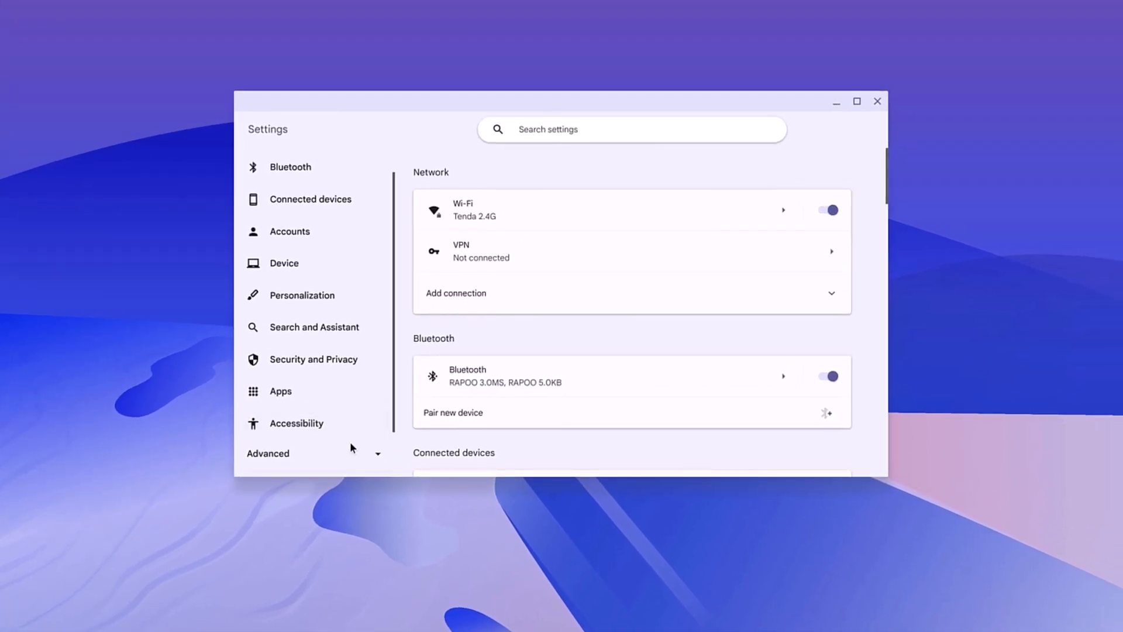
pyautogui.click(268, 452)
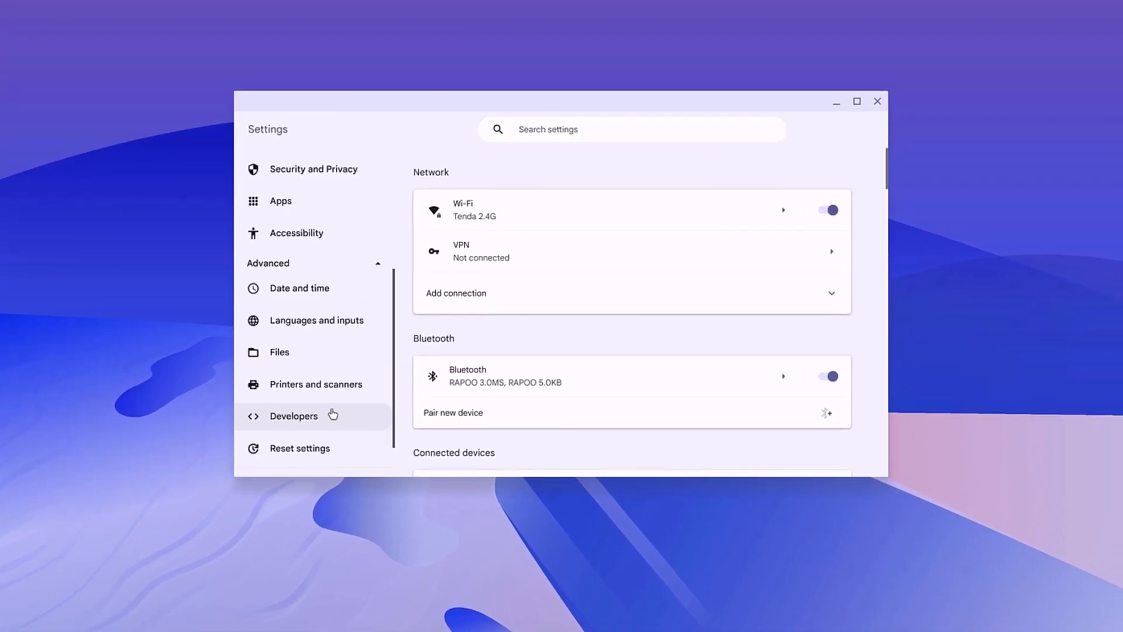
pyautogui.click(294, 416)
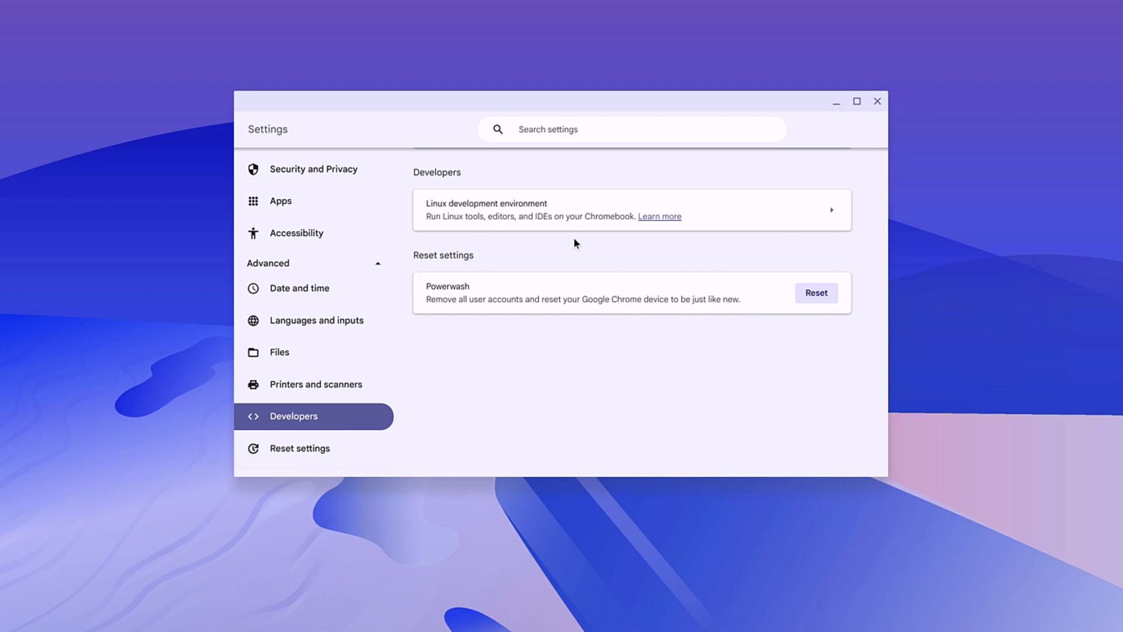
pyautogui.moveTo(577, 210)
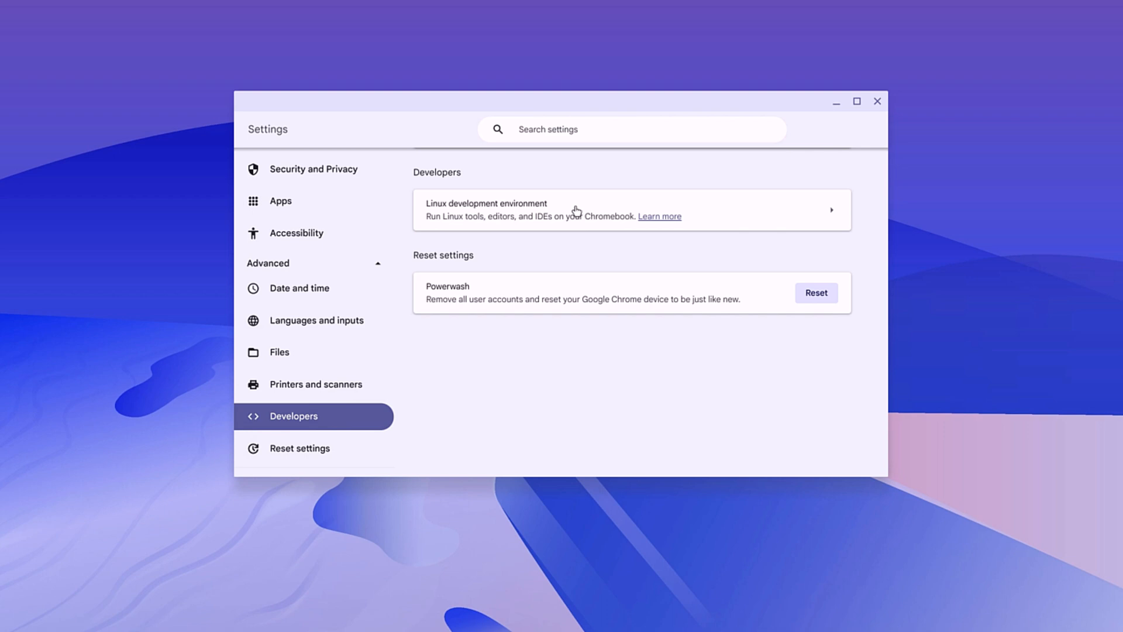
pyautogui.moveTo(618, 344)
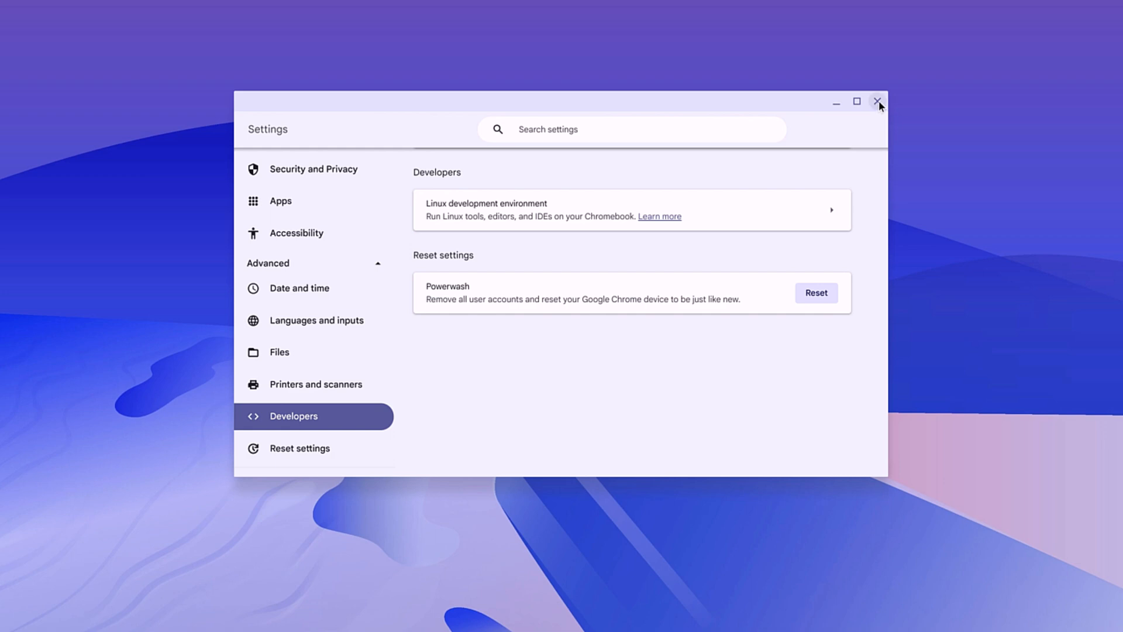
pyautogui.click(878, 102)
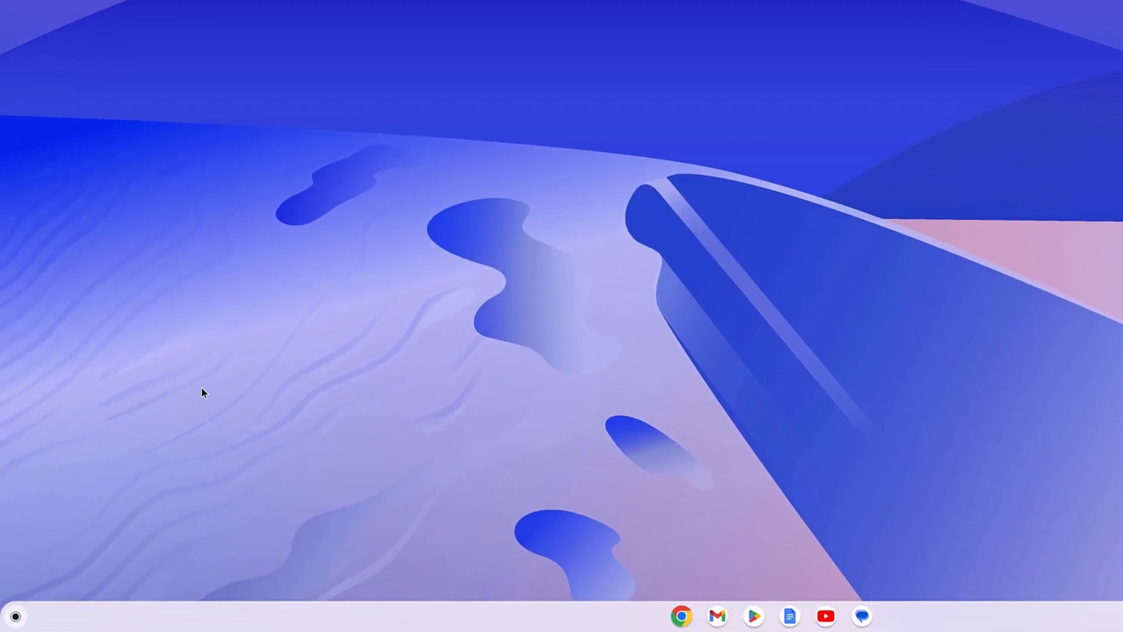
# Launch Terminal from the Linux apps folder in the launcher.
pyautogui.click(14, 616)
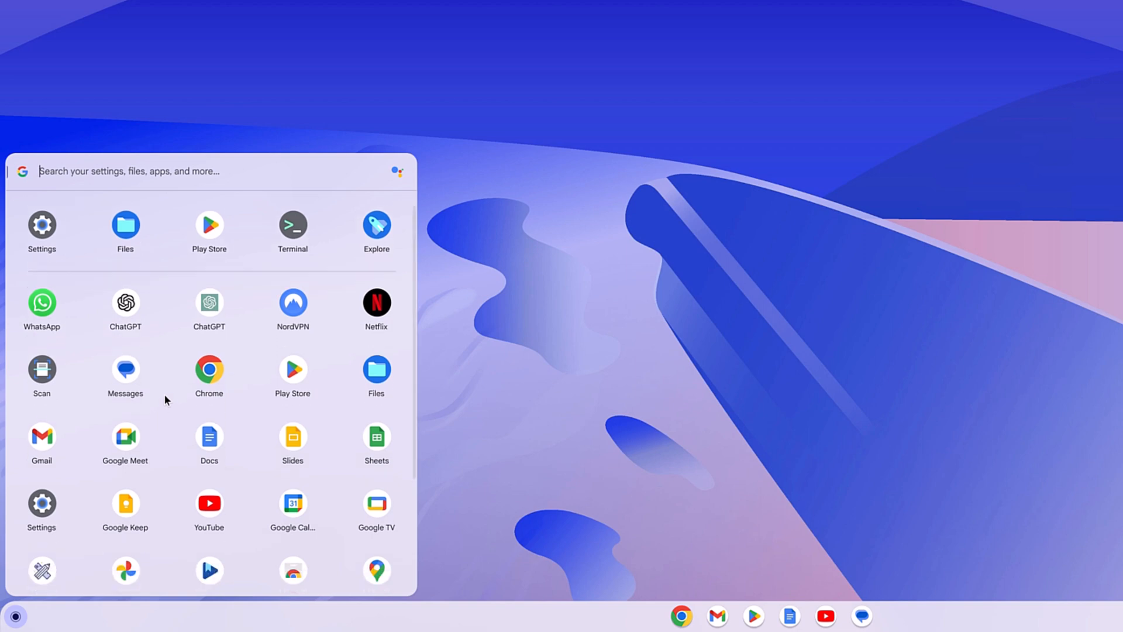
pyautogui.scroll(-3)
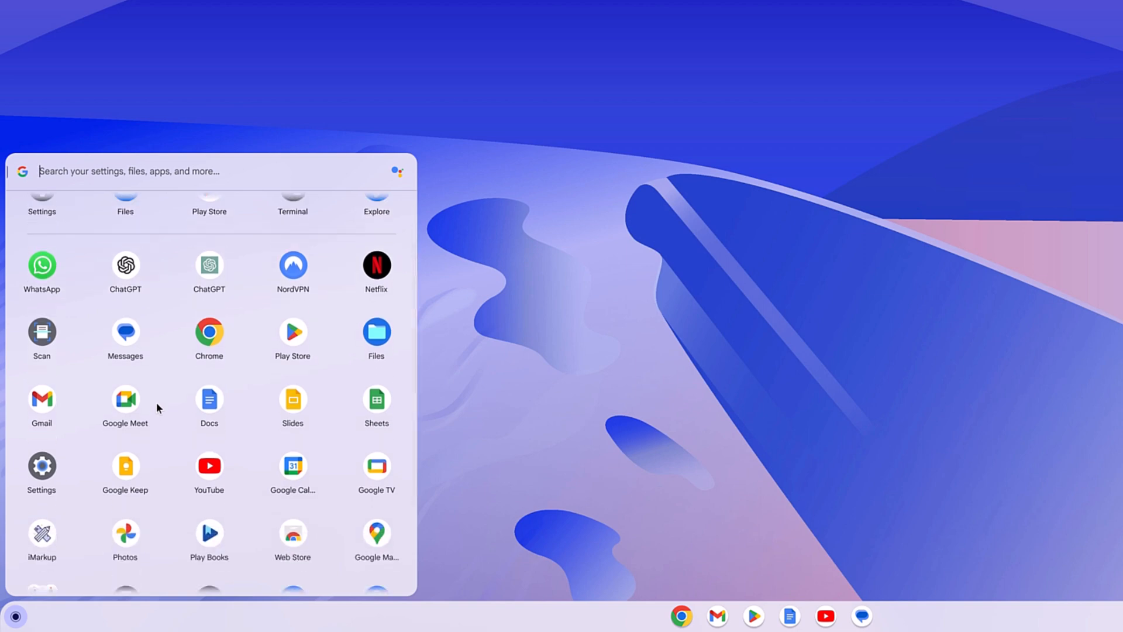
pyautogui.scroll(-3)
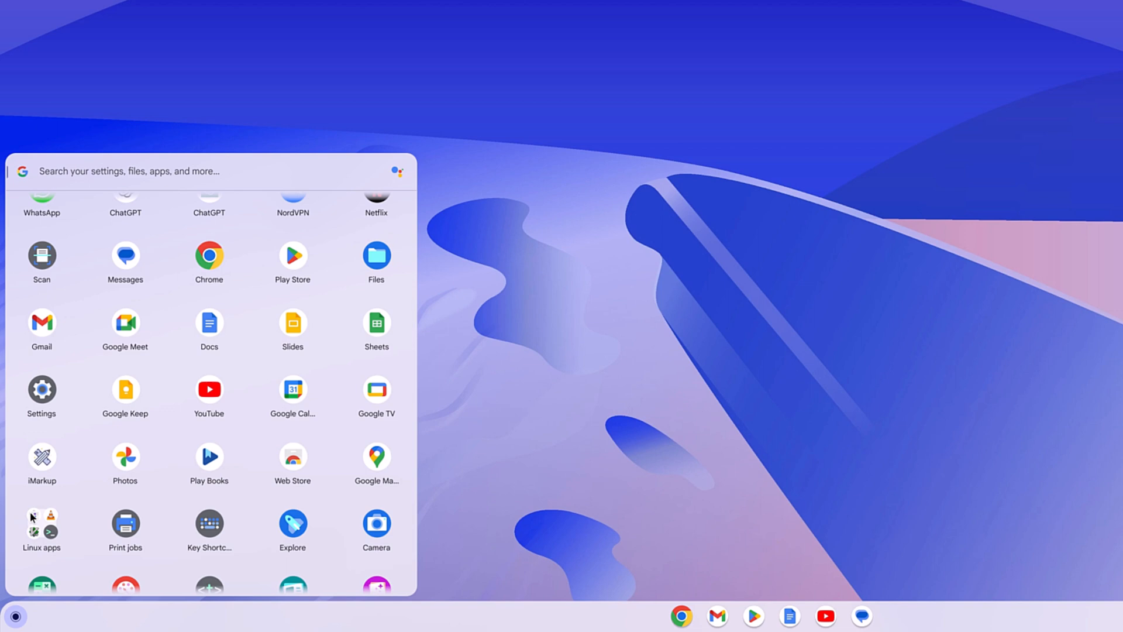
pyautogui.click(42, 523)
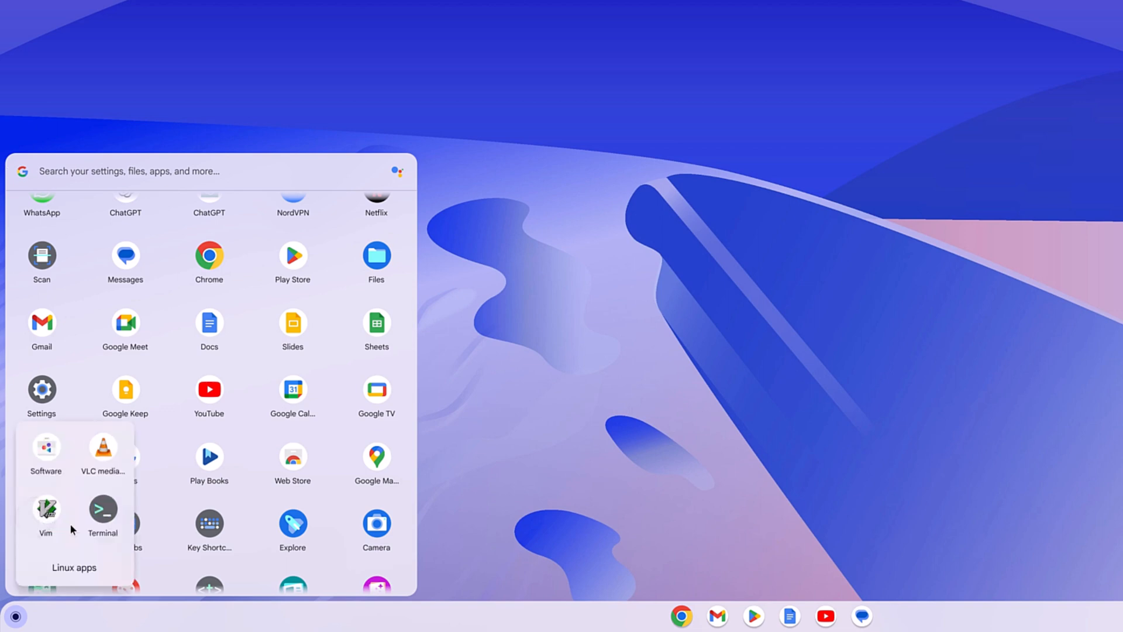
pyautogui.moveTo(117, 543)
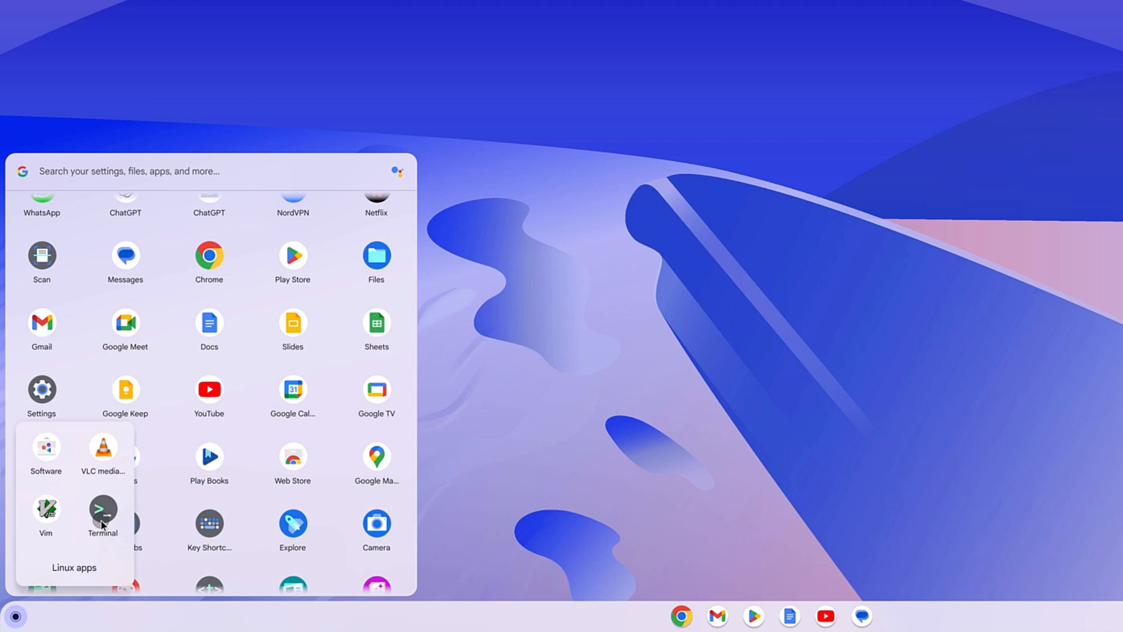
pyautogui.click(102, 508)
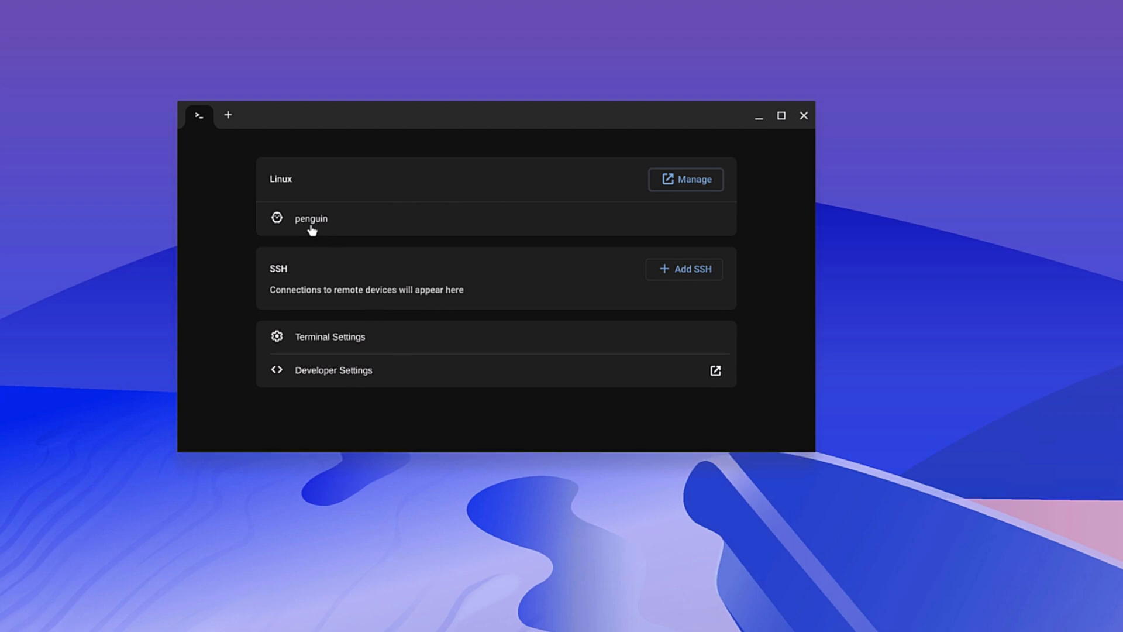
# Start a shell in the penguin container from Terminal's Linux list.
pyautogui.click(311, 218)
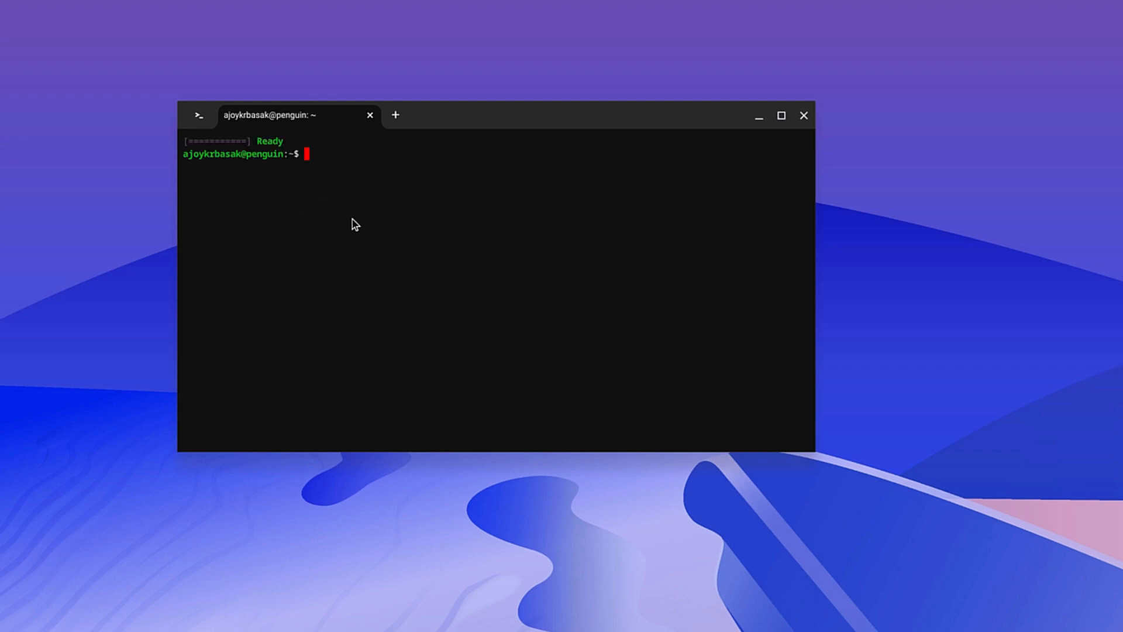
# Run 'sudo apt update' in the penguin shell, then return to the Terminal home tab.
pyautogui.write('sudo')
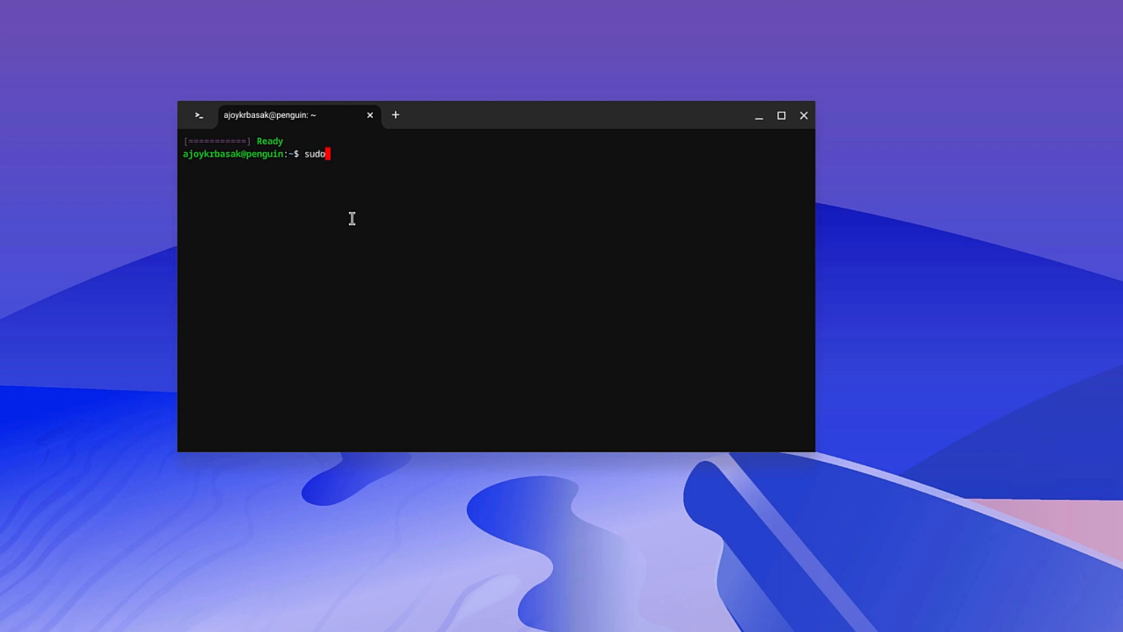
pyautogui.write('apt update')
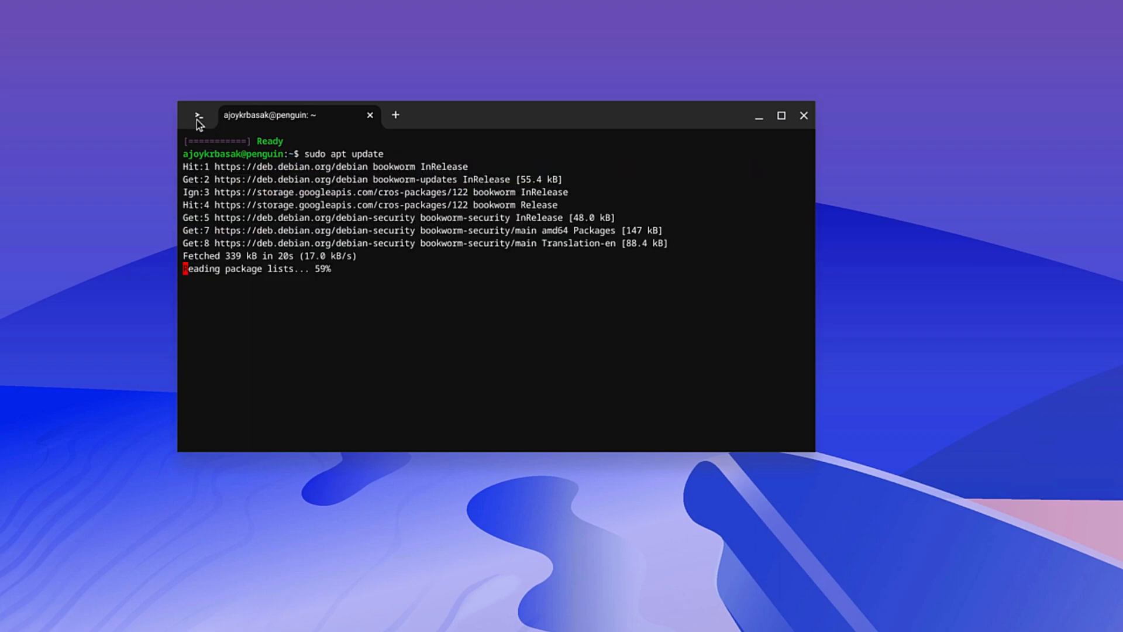
pyautogui.click(198, 115)
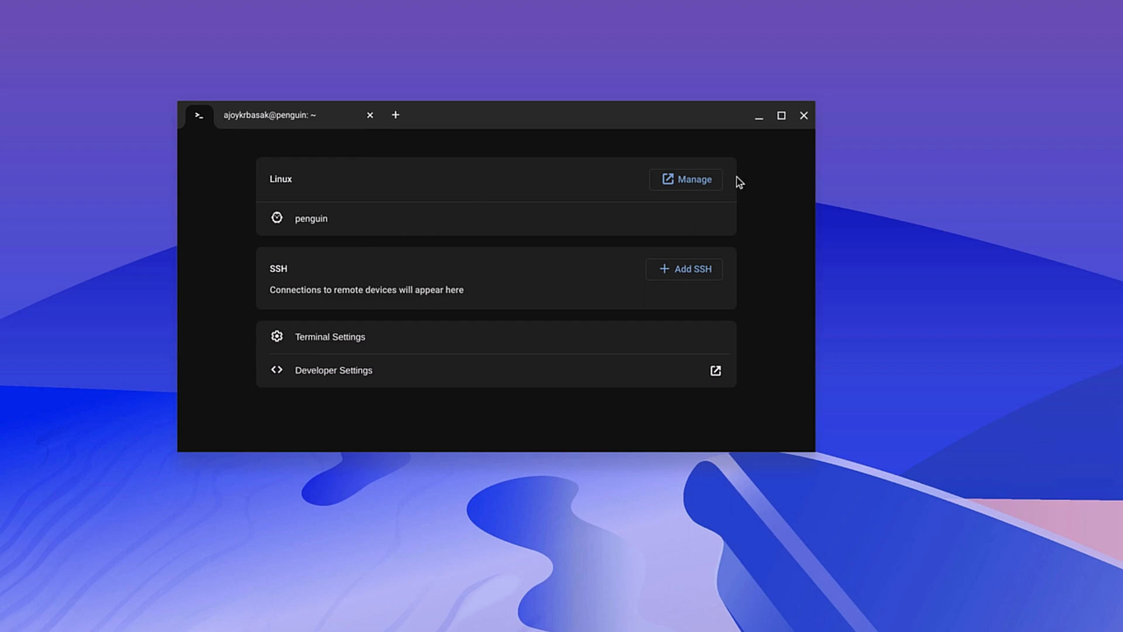
pyautogui.moveTo(358, 351)
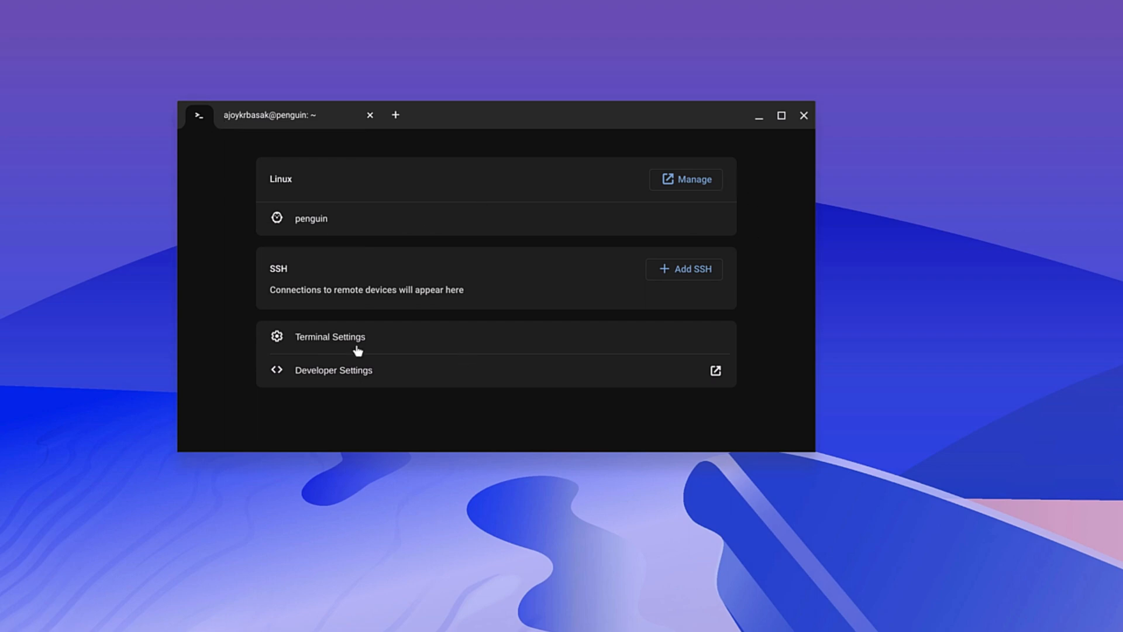
# Review Terminal Settings' Appearance, Keyboard & mouse, and Behavior tabs.
pyautogui.click(330, 337)
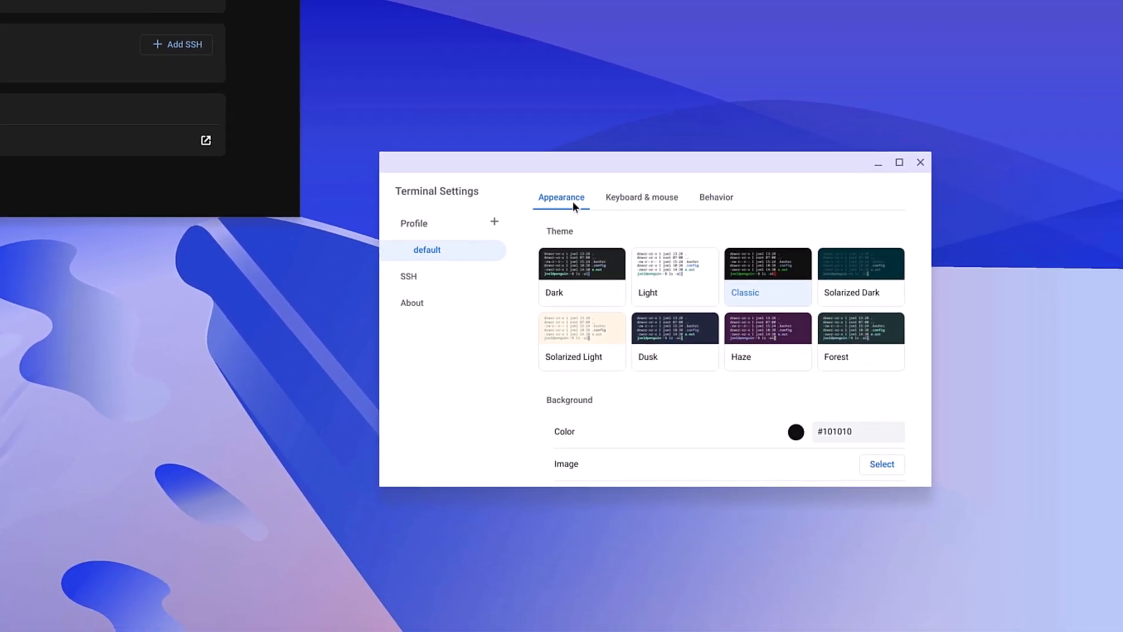
pyautogui.moveTo(559, 253)
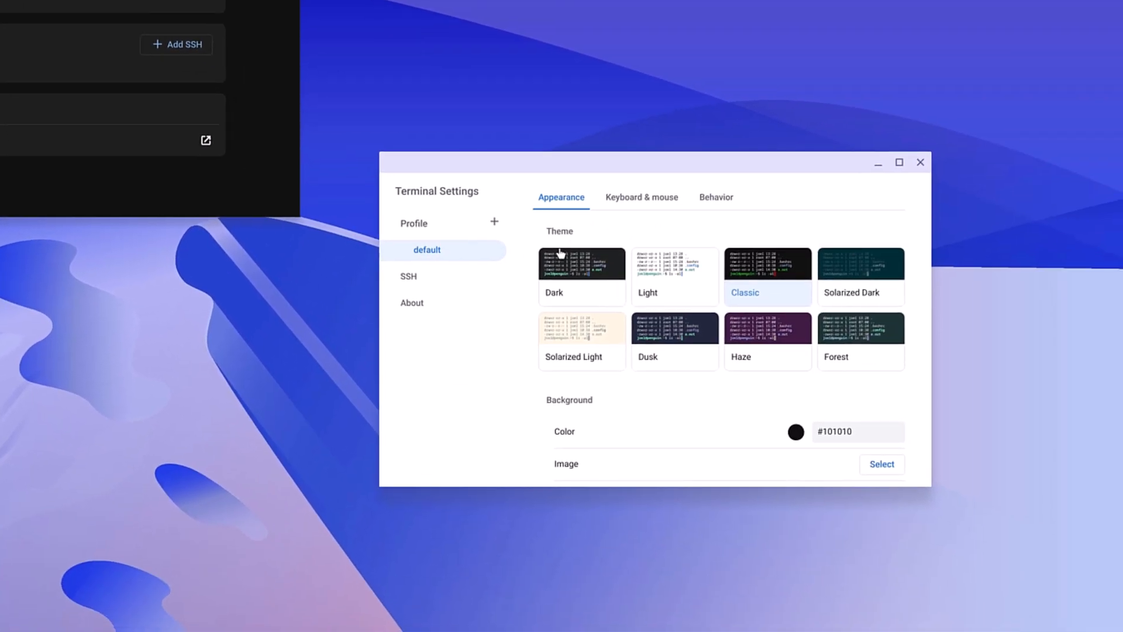
pyautogui.scroll(-3)
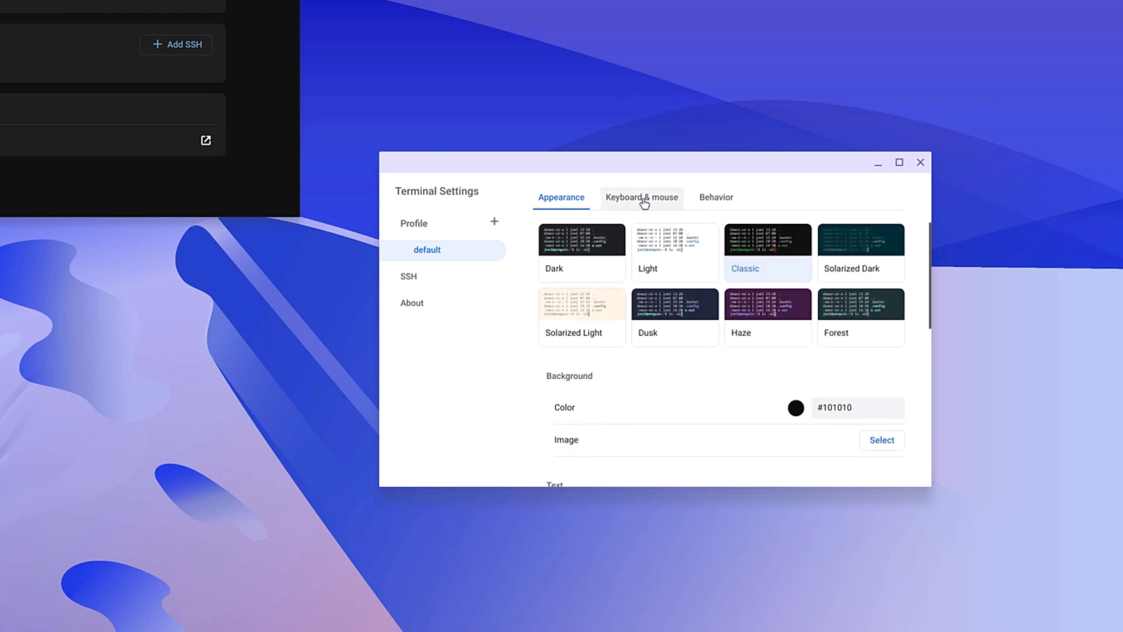
pyautogui.click(641, 197)
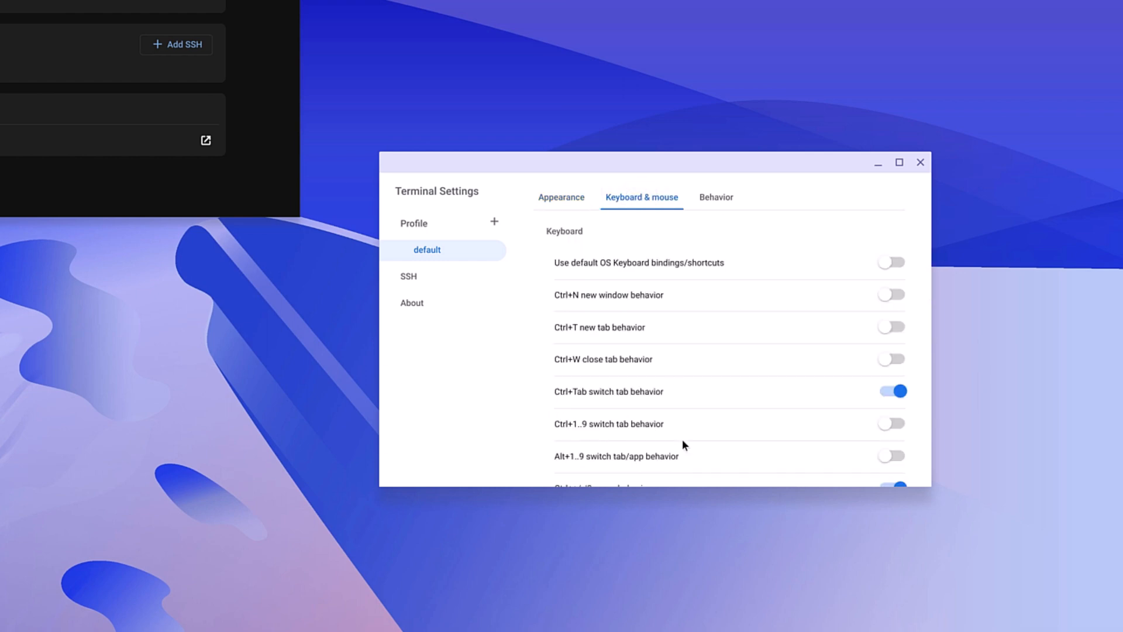
pyautogui.click(715, 197)
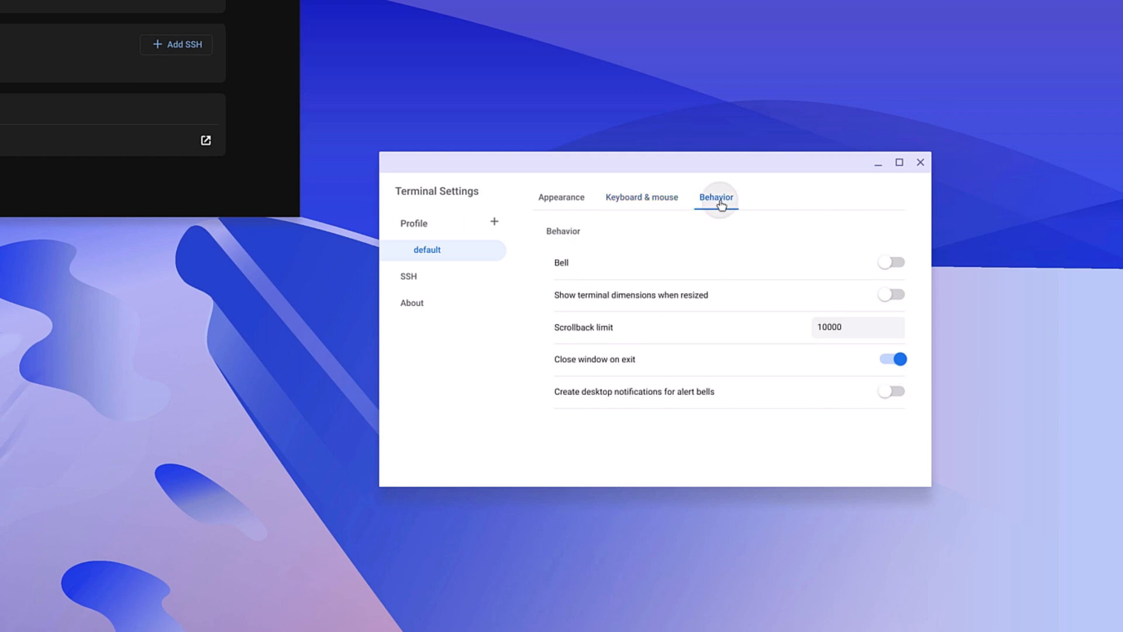